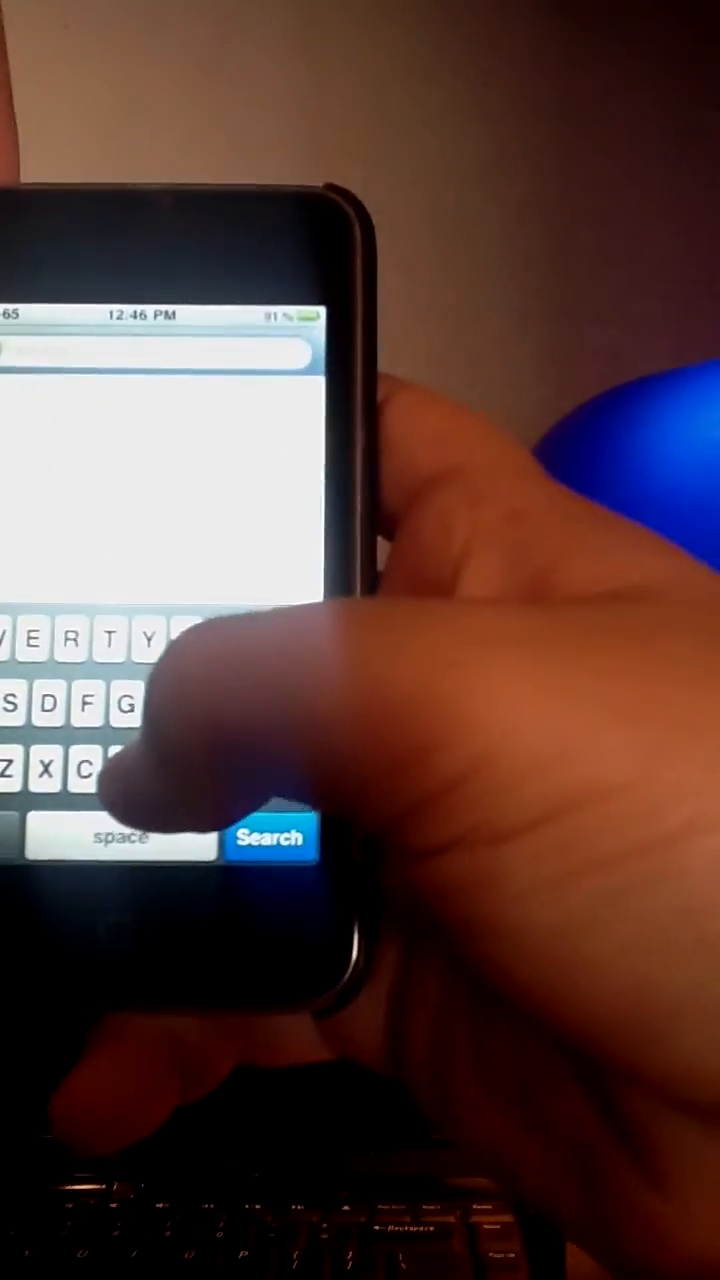
Search Cydia for 'Bigify' and bring up its package details showing version 1.2-1 installed
{"action": "left_click", "coordinate": [196, 724]}
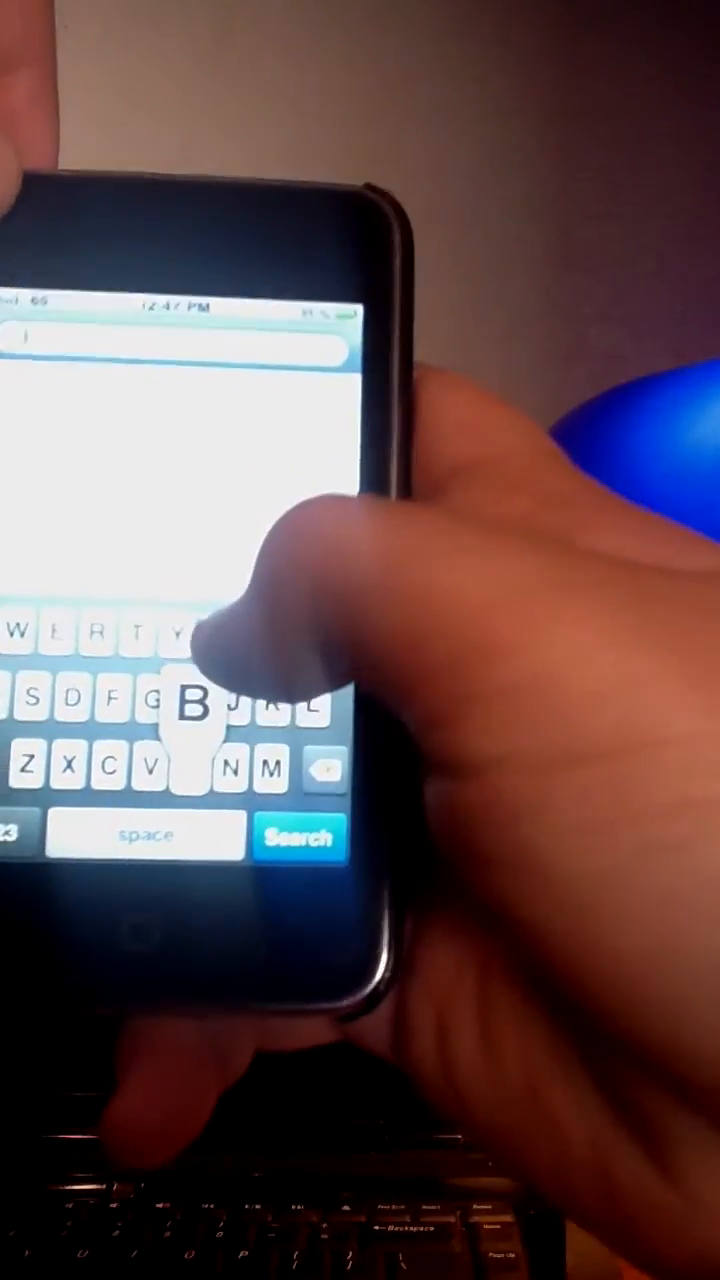
{"action": "left_click", "coordinate": [190, 730]}
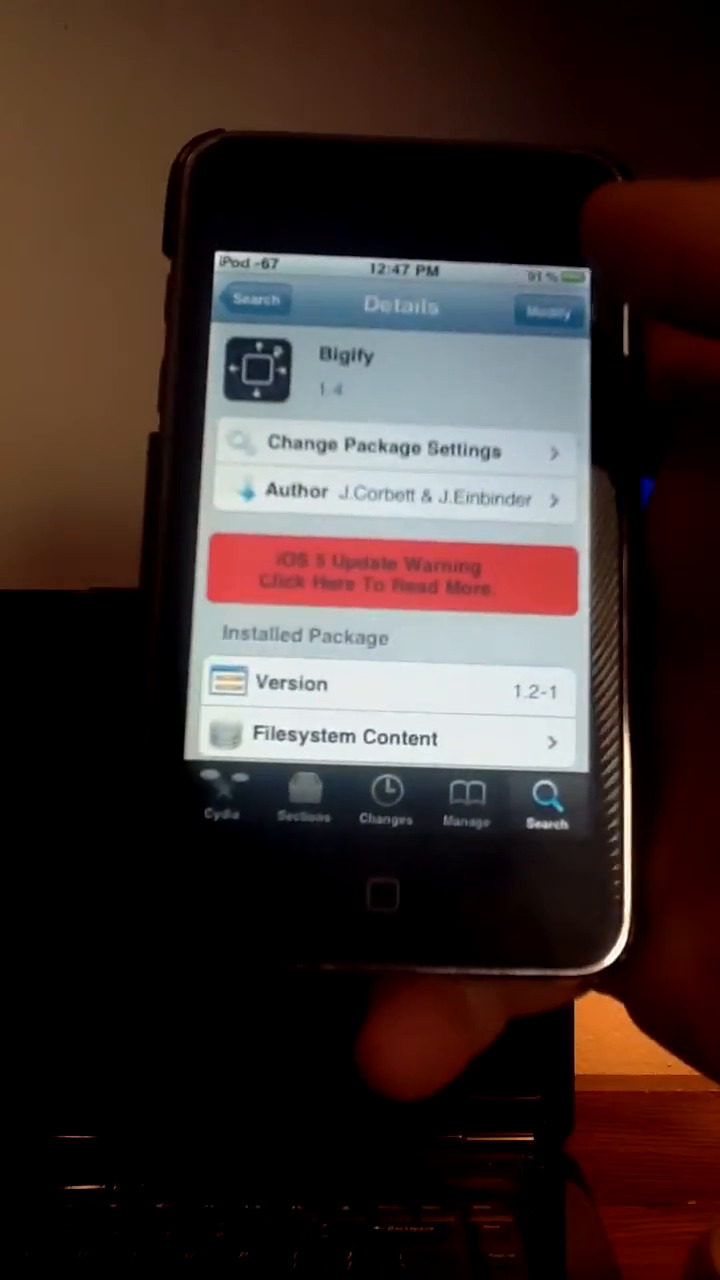
{"action": "left_click", "coordinate": [548, 312]}
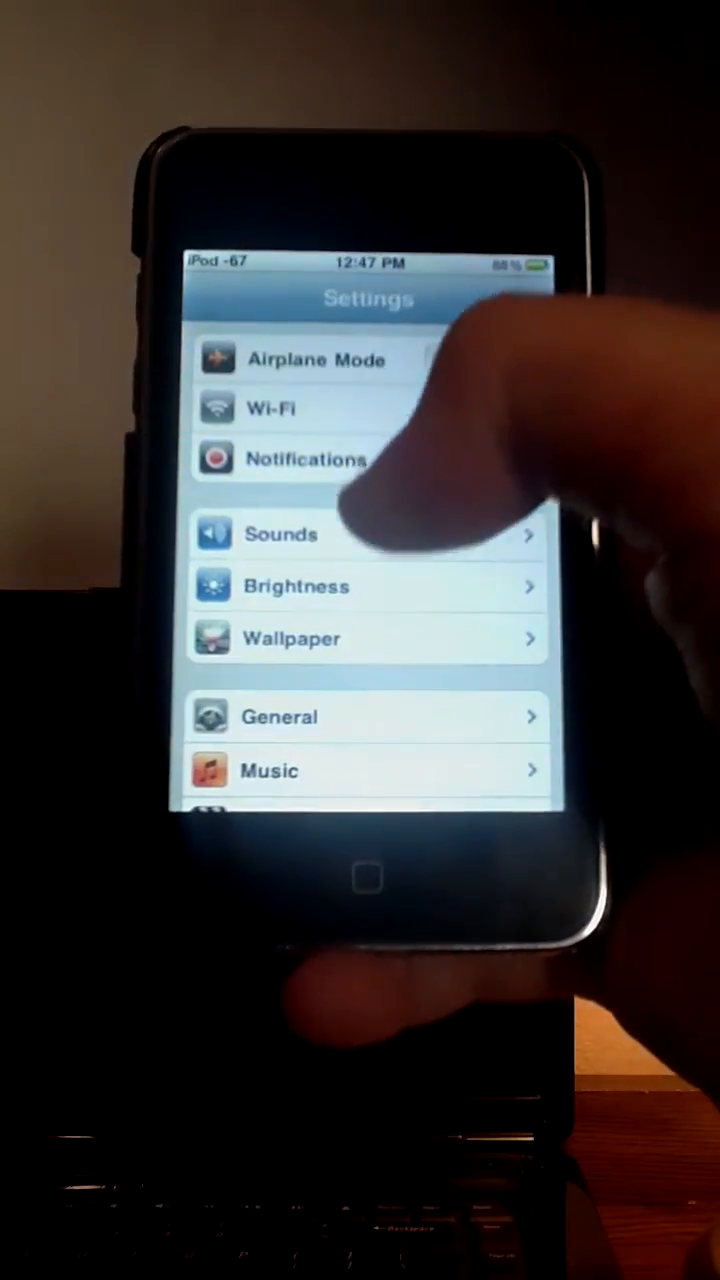
Scroll down the Settings list to reach the Bigify preferences entry
{"action": "scroll", "scroll_direction": "down", "scroll_amount": 3}
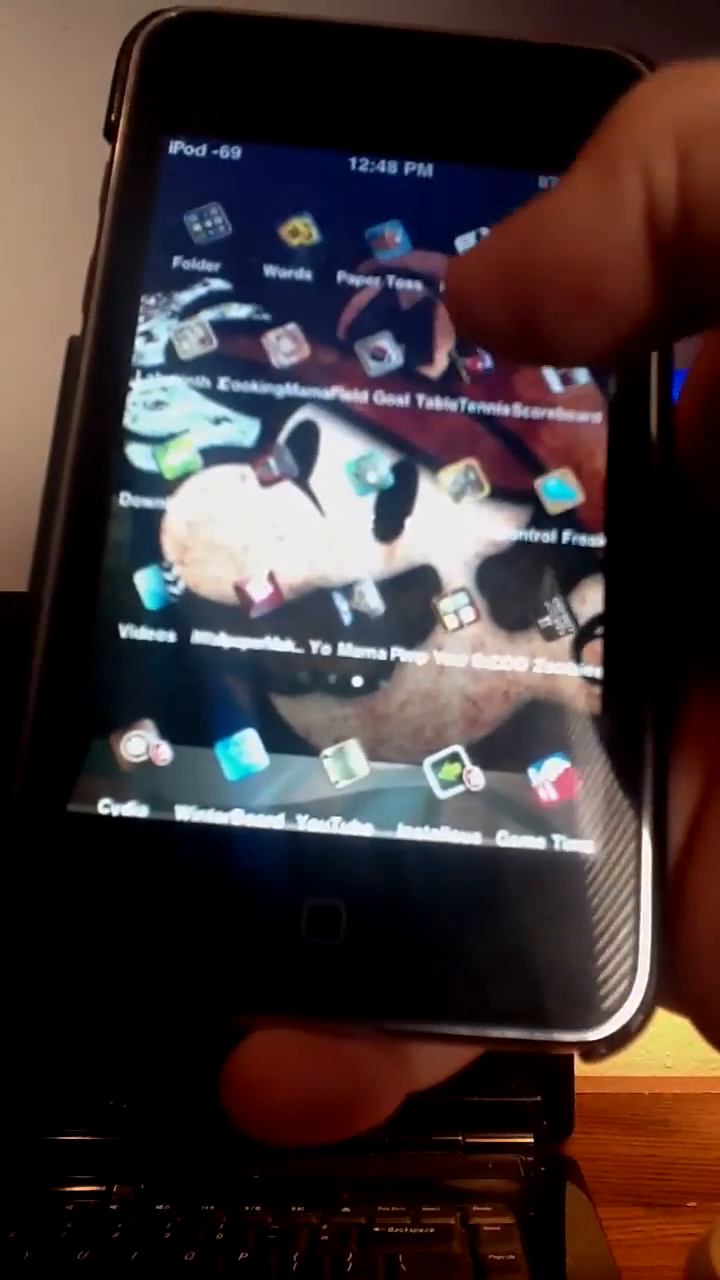
Swipe to the second home screen page to view the shrunken, rotated Bigify icons
{"action": "scroll", "scroll_direction": "left", "scroll_amount": 3}
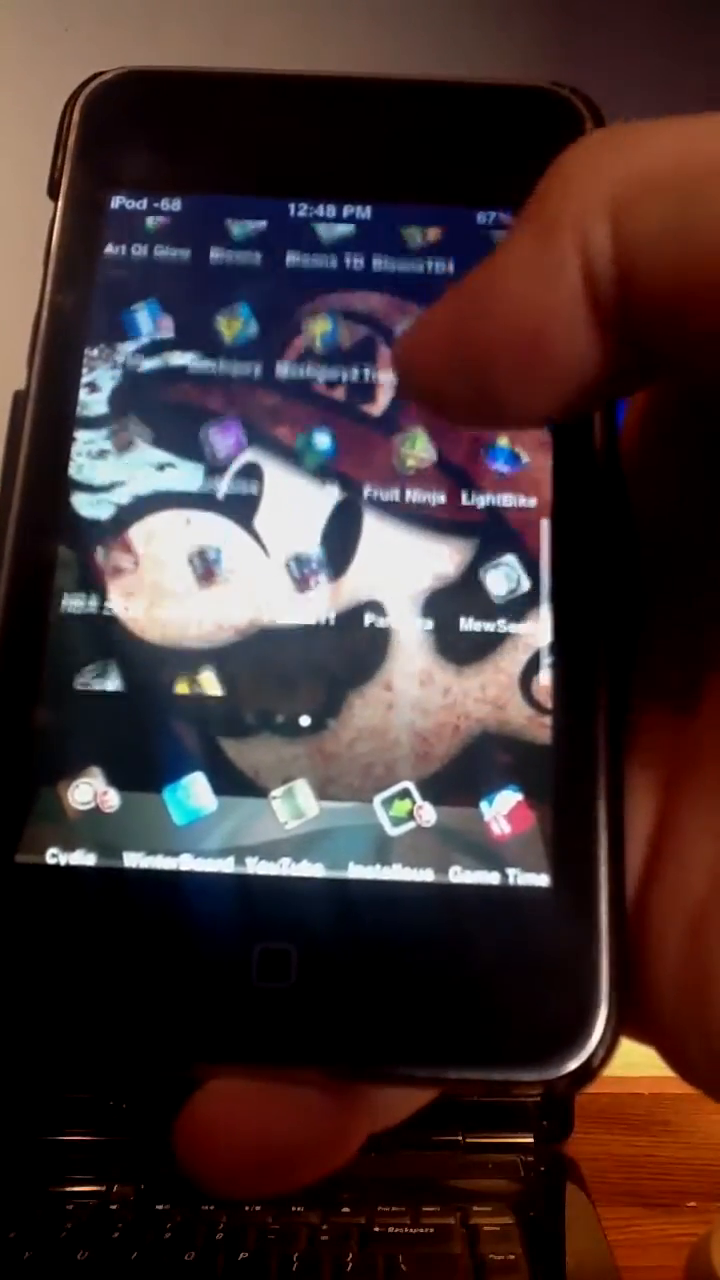